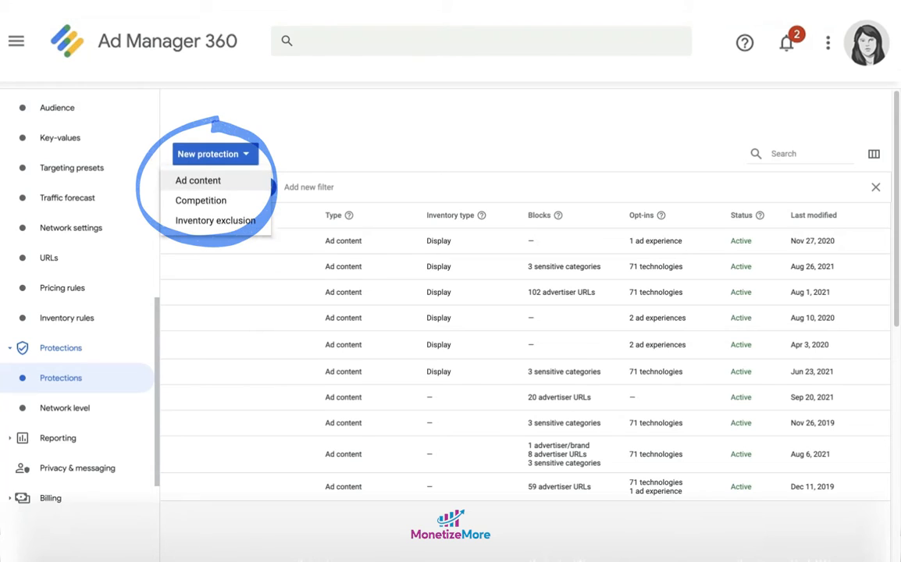
Create a new Ad content protection that opts in to allowed ad experiences.
click(197, 181)
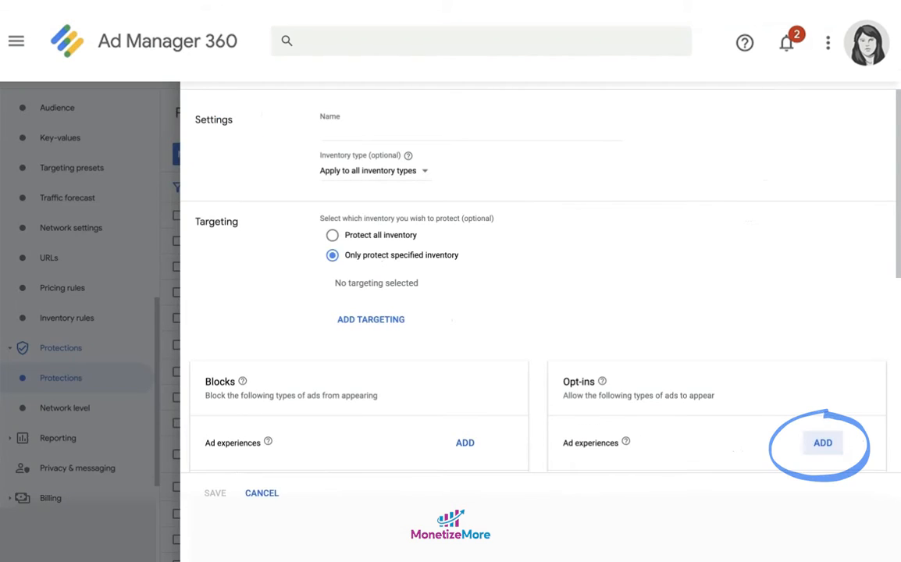
click(821, 444)
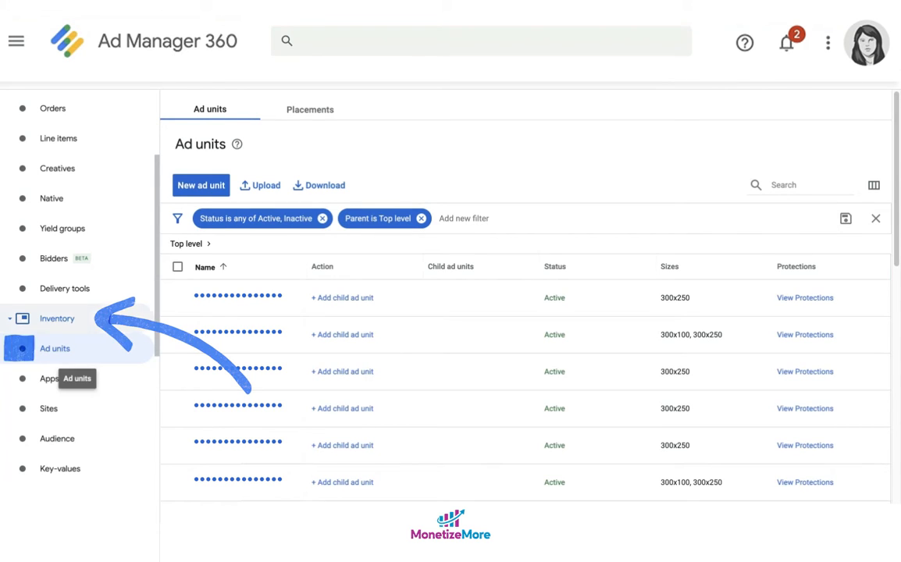
Create a top-level ad unit named and coded tsc_test_rewarded_ads with size 1x1.
click(200, 185)
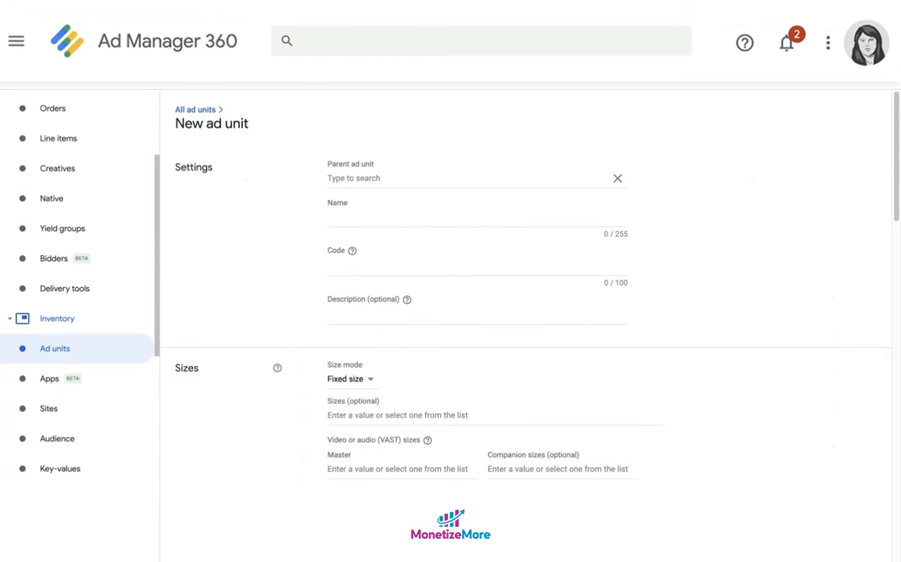
text(tsc_test_rewarded_ads)
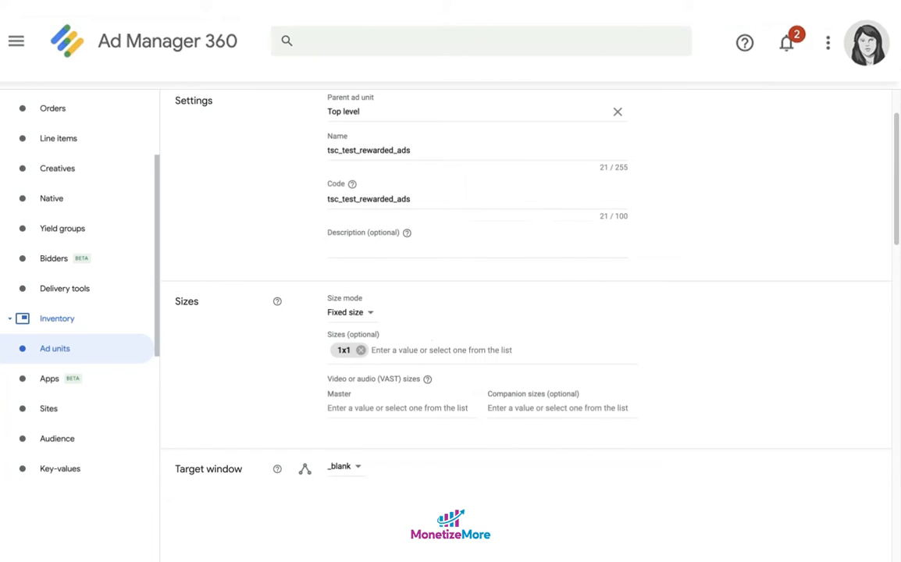
Set the rewarded ad unit's reward amount to 5 and save it.
scroll(down, 3)
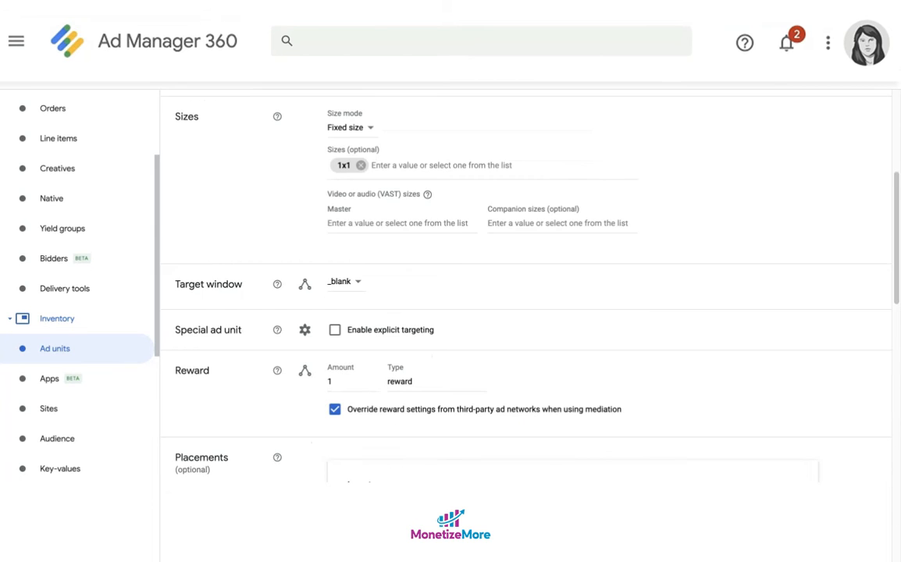
scroll(down, 3)
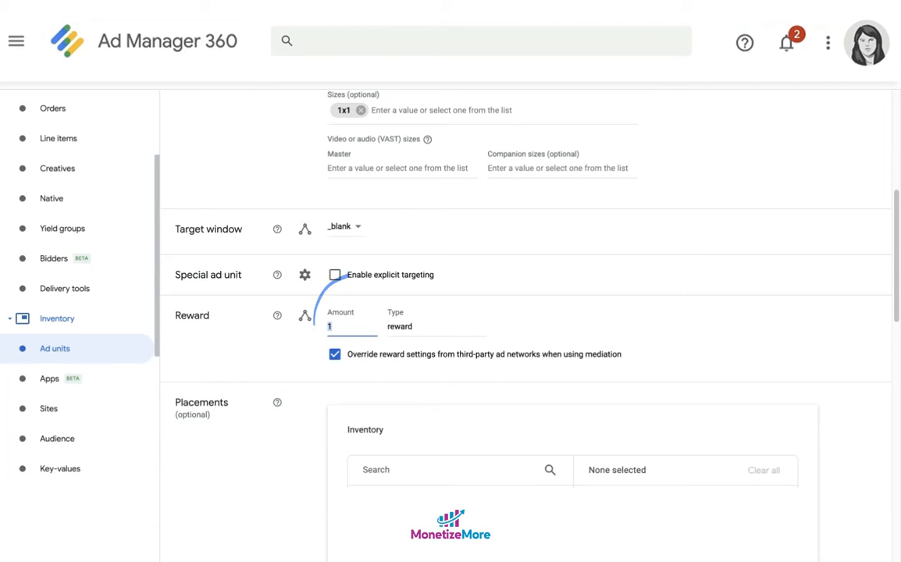
text(5)
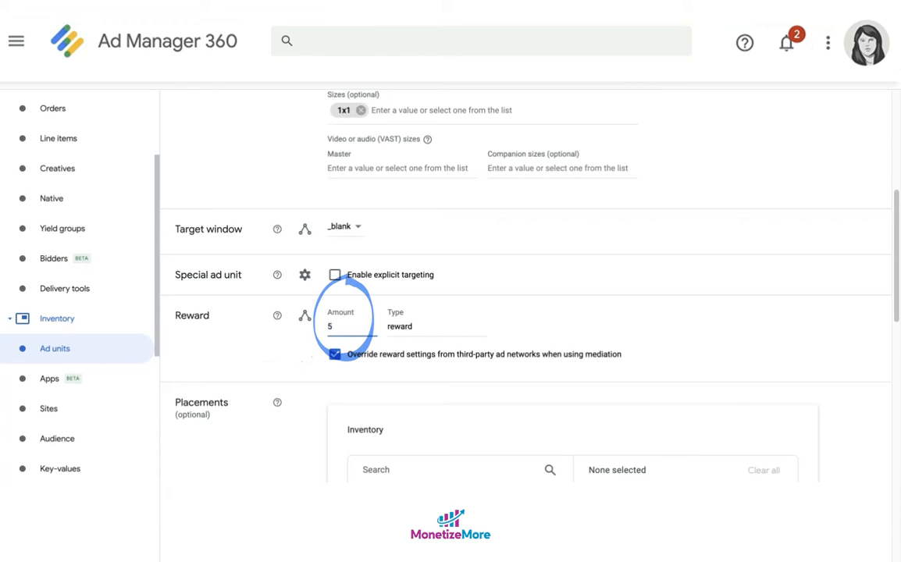
click(434, 326)
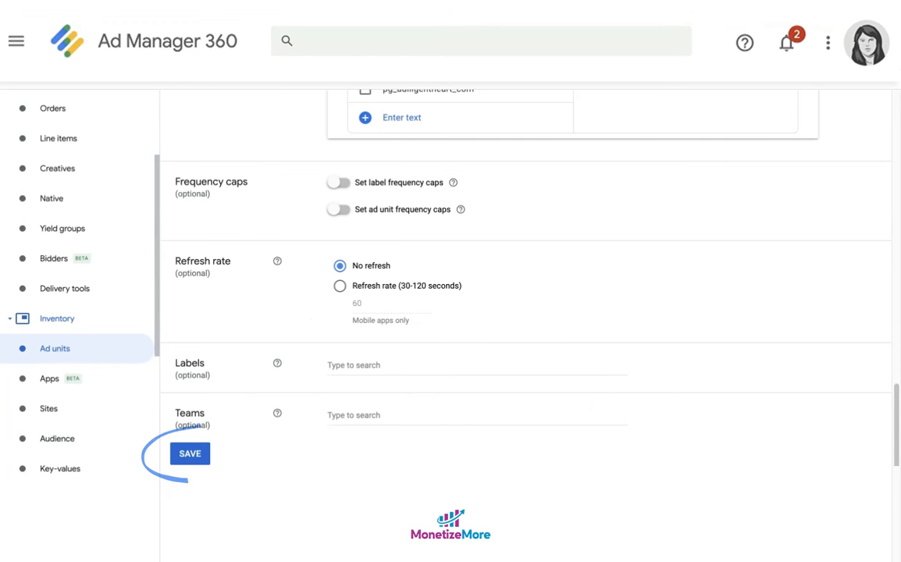
click(191, 453)
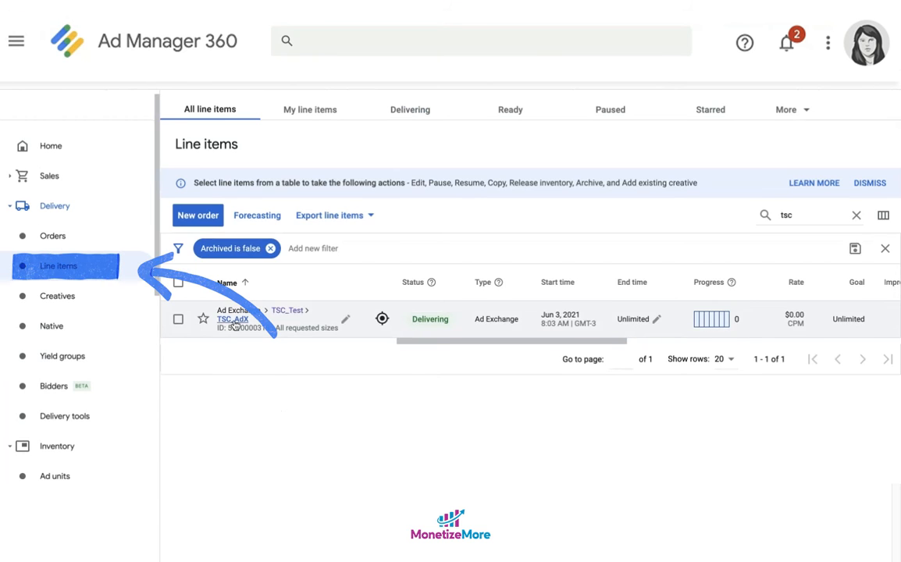
Make the TSC_AdX line item expect 1x1 creatives instead of all requested sizes.
click(231, 319)
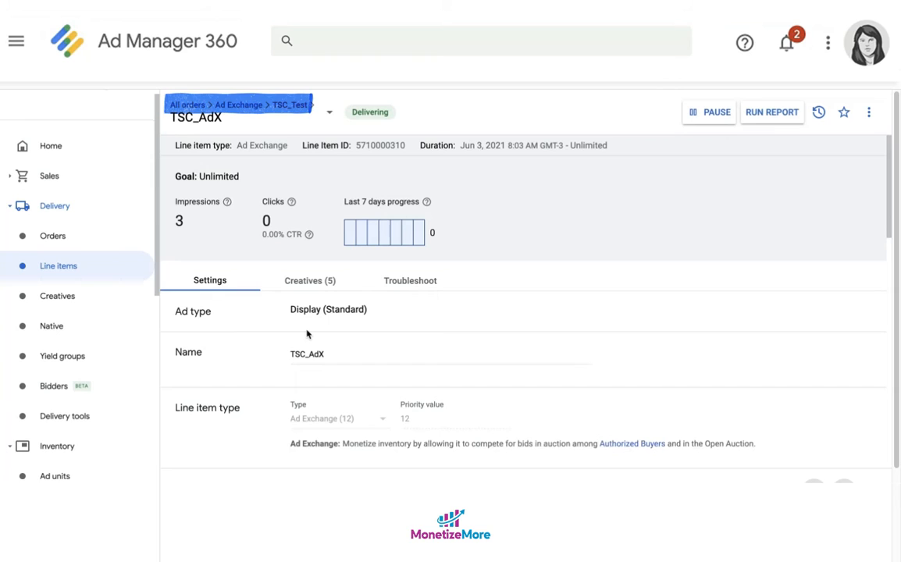
scroll(down, 3)
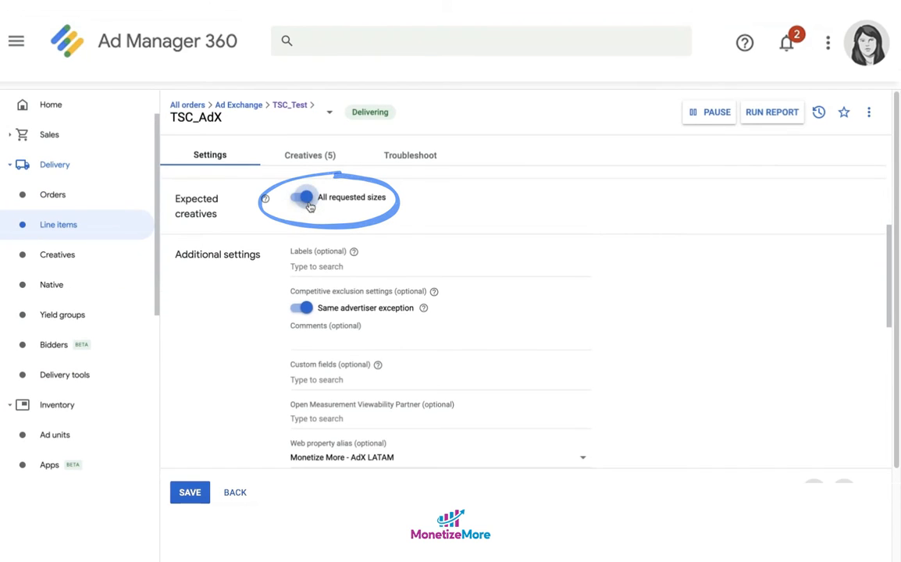
click(300, 196)
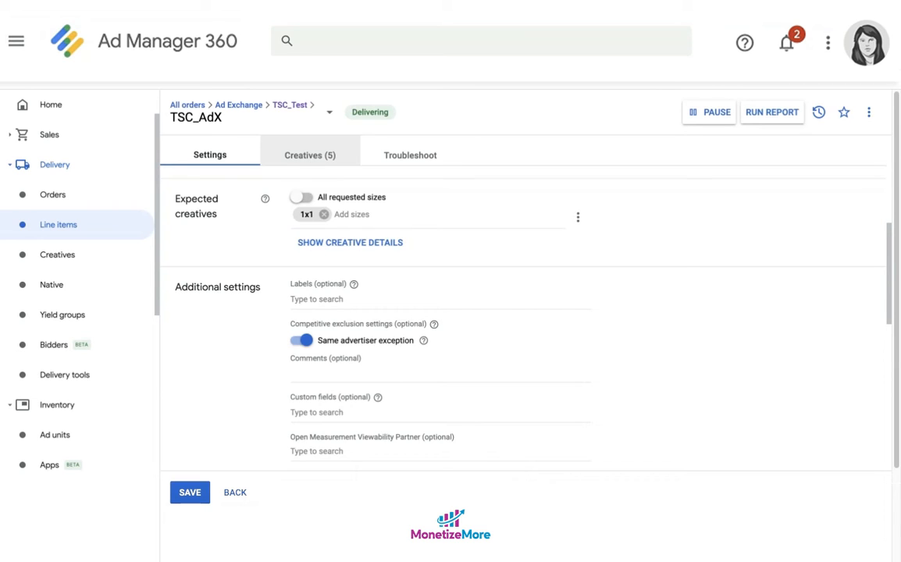
click(309, 155)
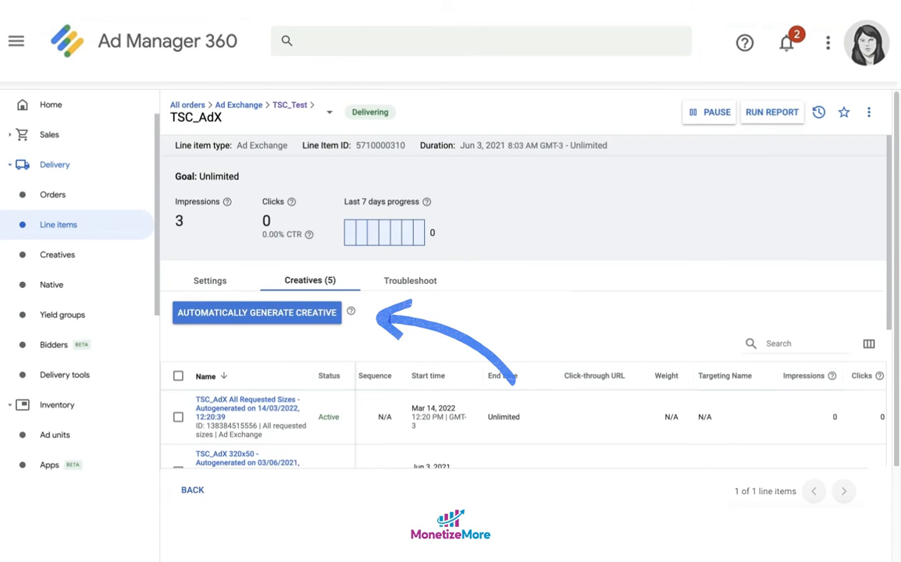